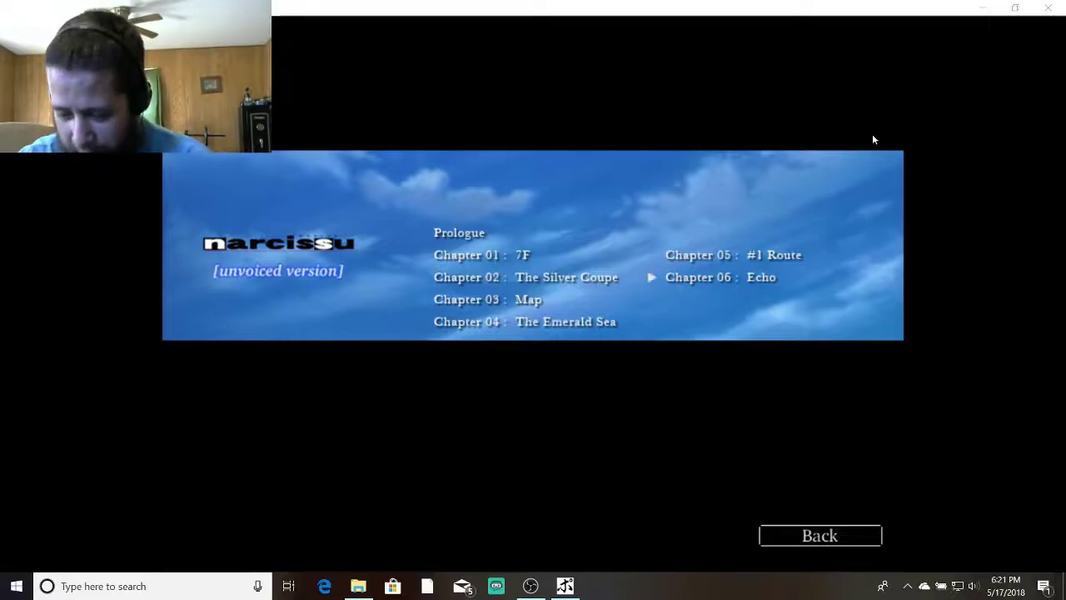
mouse_move(719, 299)
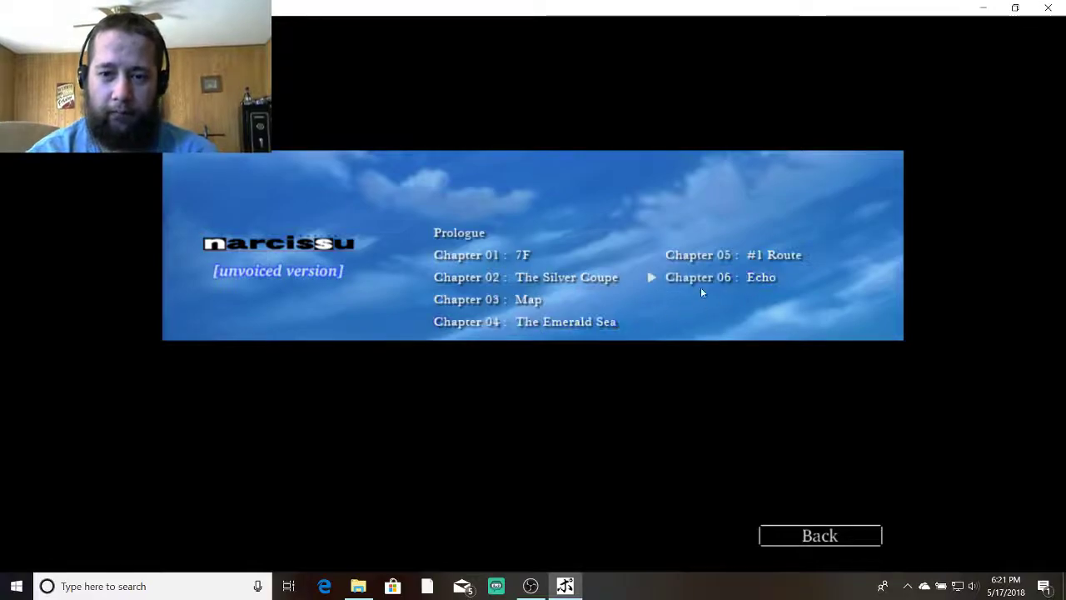
Start Chapter 06 'Echo' and read through the night sky and car scenes until she gets out.
click(720, 277)
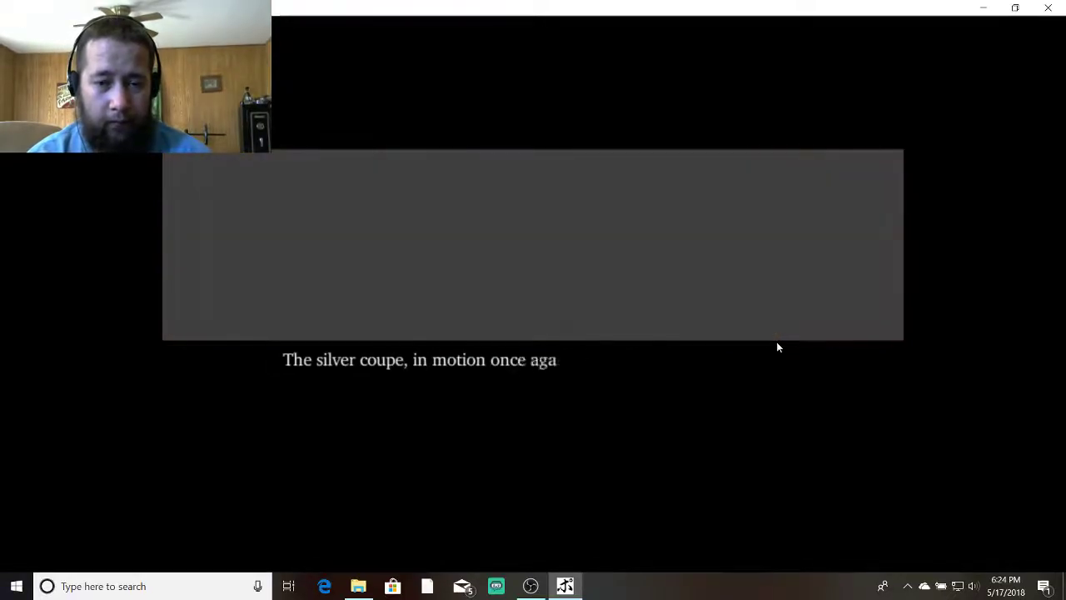
text(in.)
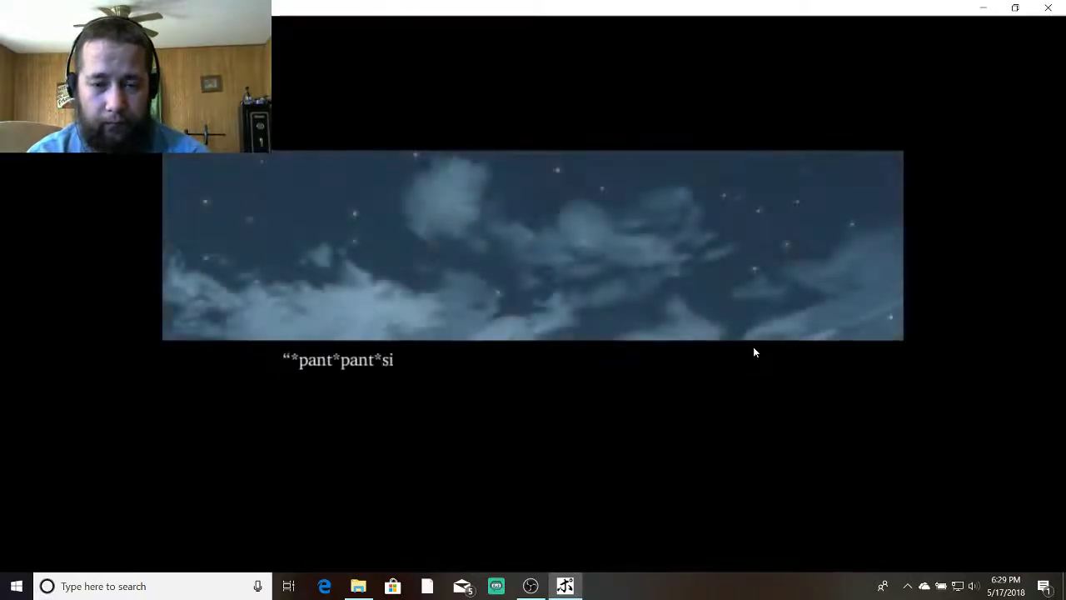
text(igh*")
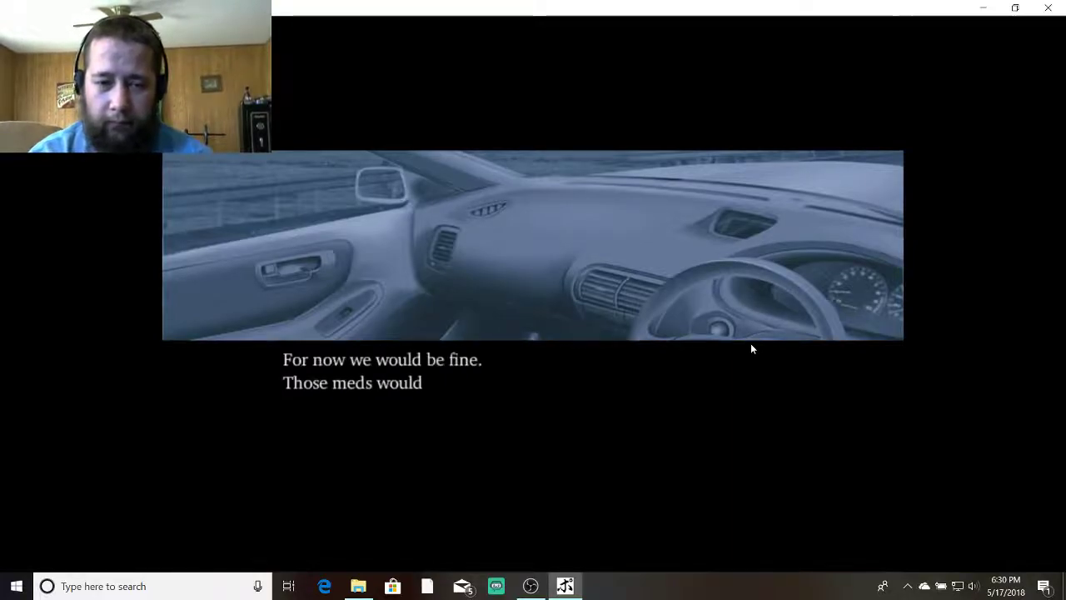
text(last for maybe a week.)
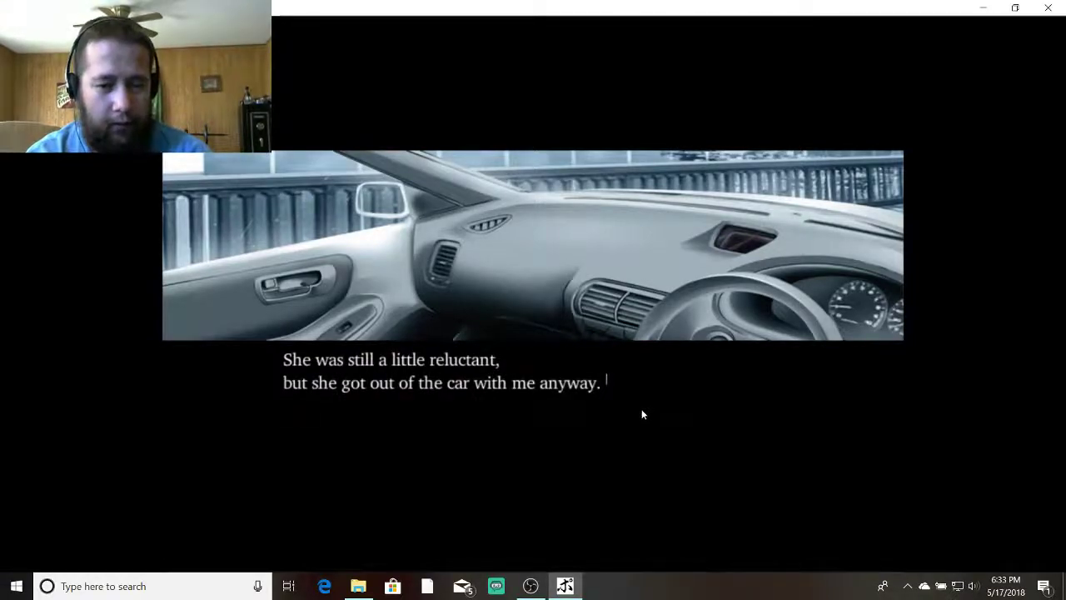
mouse_move(637, 417)
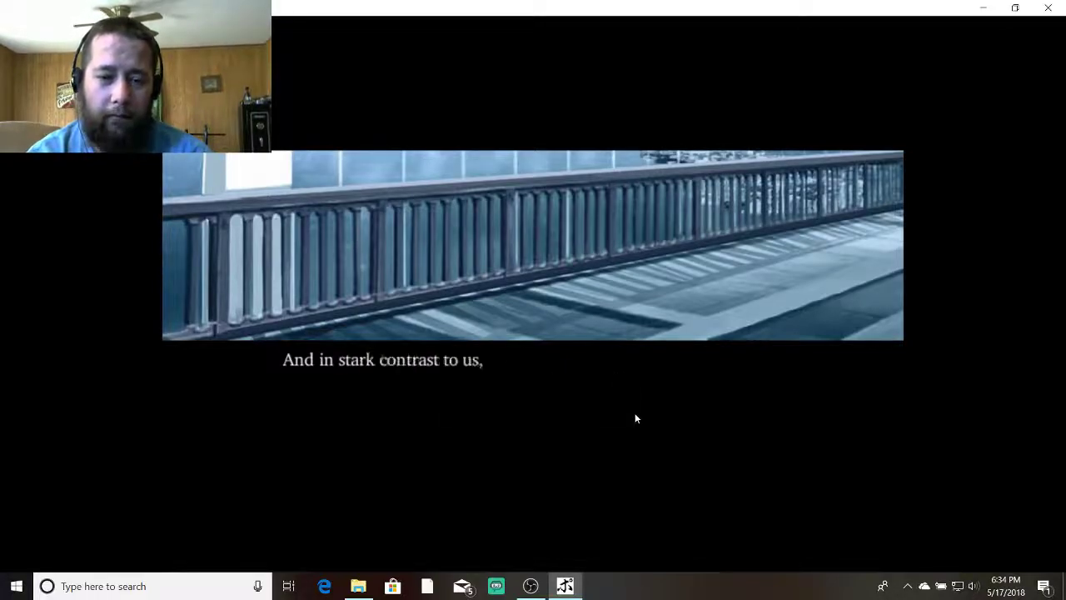
Read the bridge railing scene about the nearby couple through to the smiling line.
text(there were two people who seemed to be a couple not far from us.)
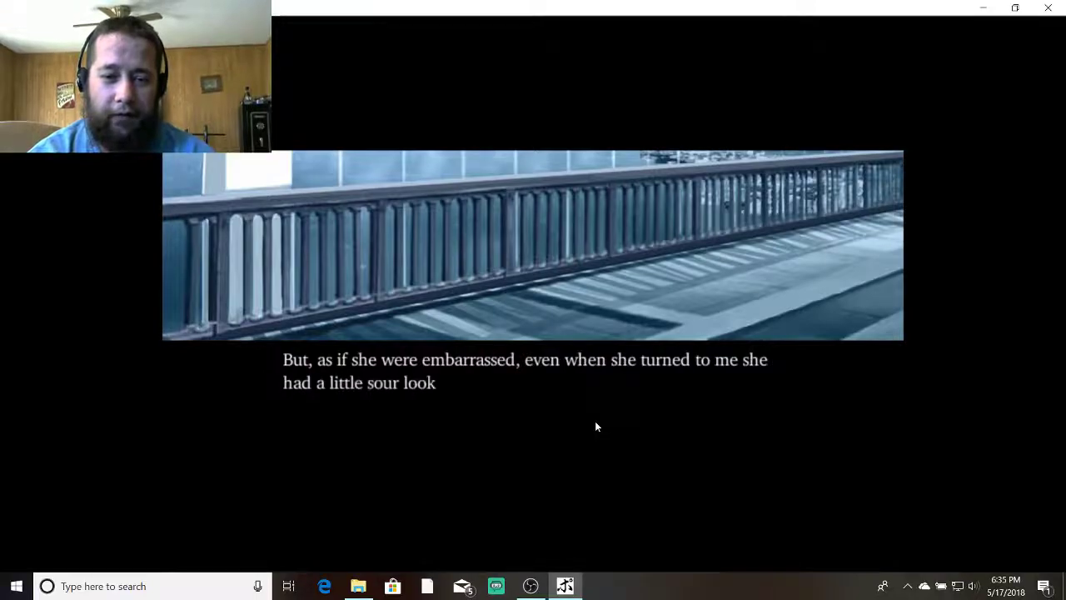
text(on her face and nothing more.)
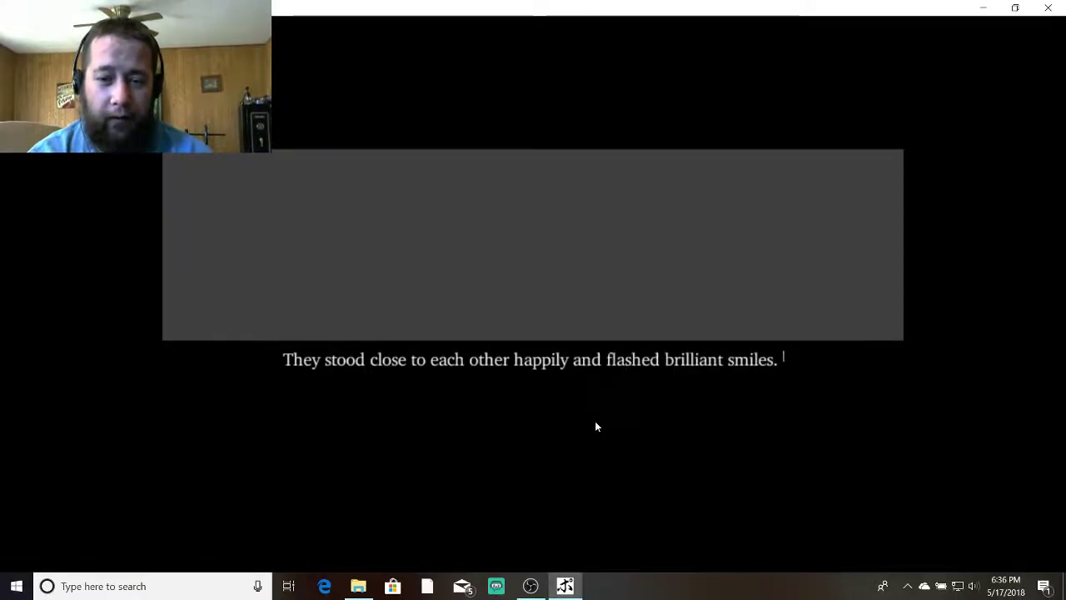
Read on from photographing the couple to her shy, bashful, slightly sour look.
text(I centered those two in the v)
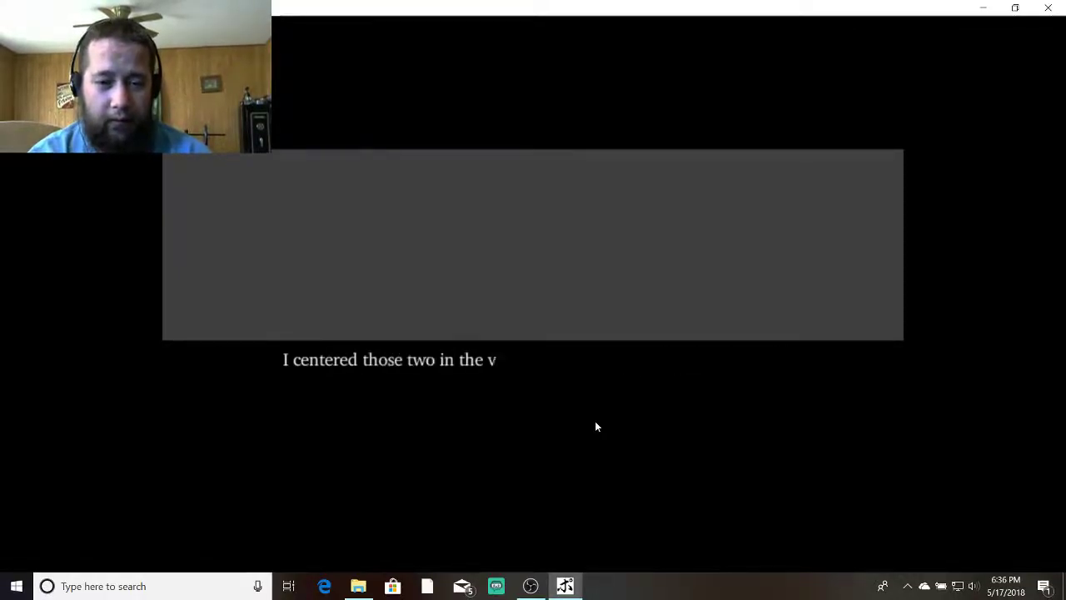
text(iewfinder and snapped a photo.)
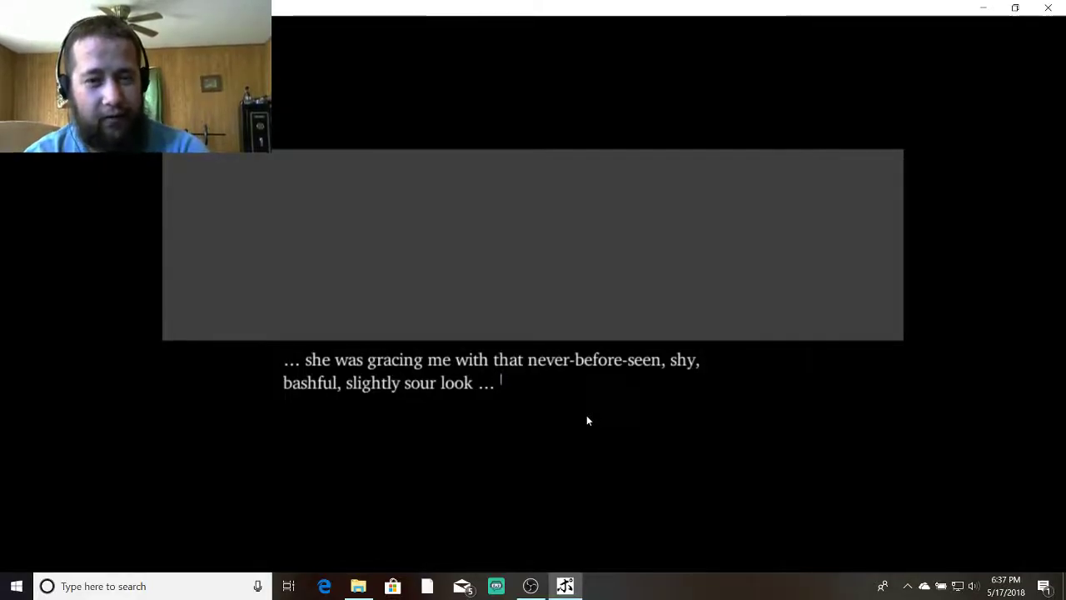
mouse_move(577, 422)
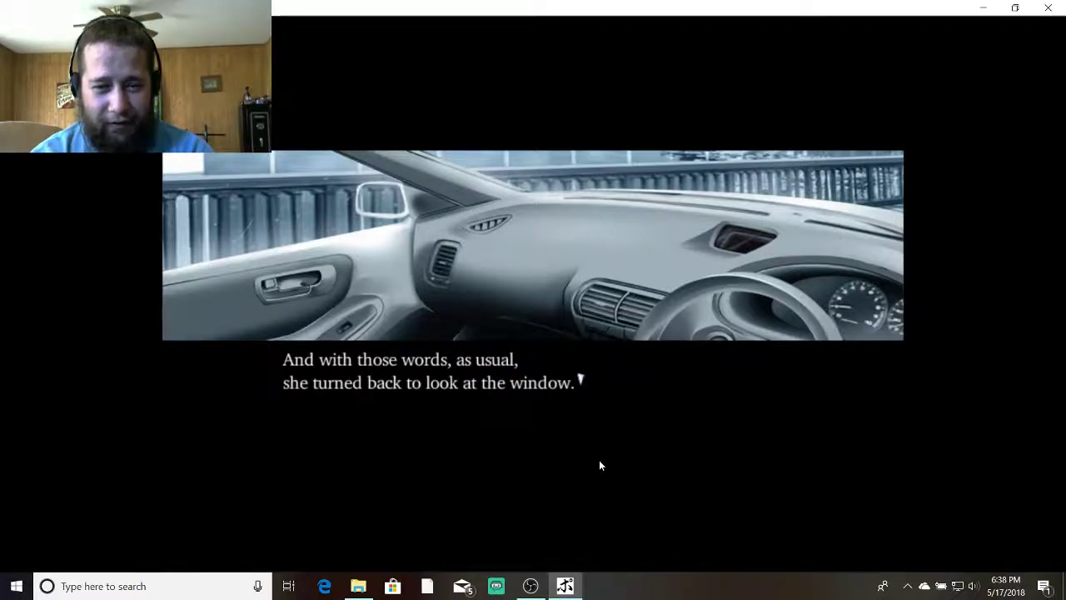
mouse_move(588, 470)
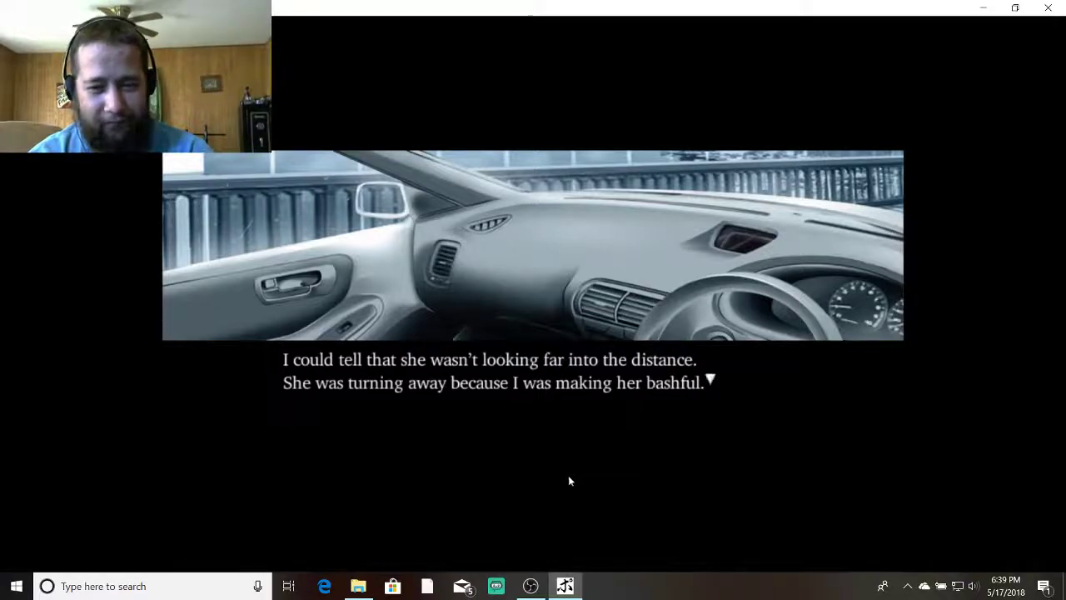
mouse_move(552, 472)
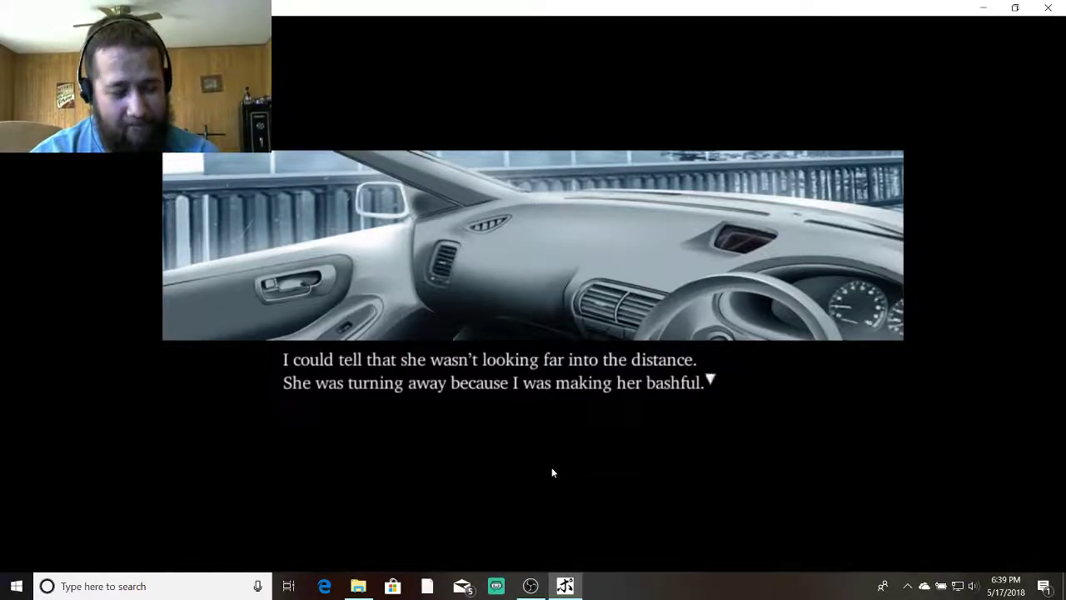